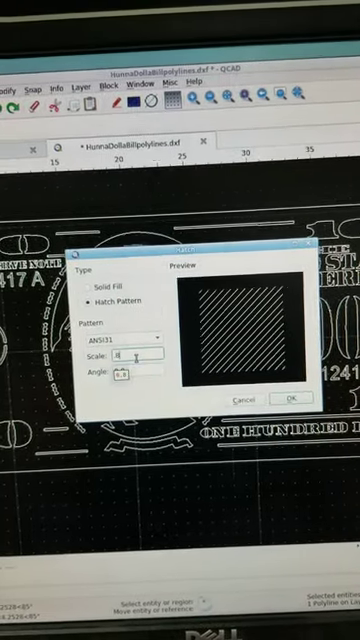
Confirm the ANSI31 hatch so it fills the portrait polyline on the hundred dollar bill.
left_click(291, 397)
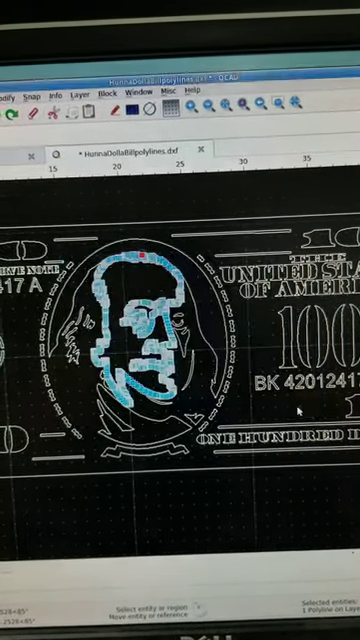